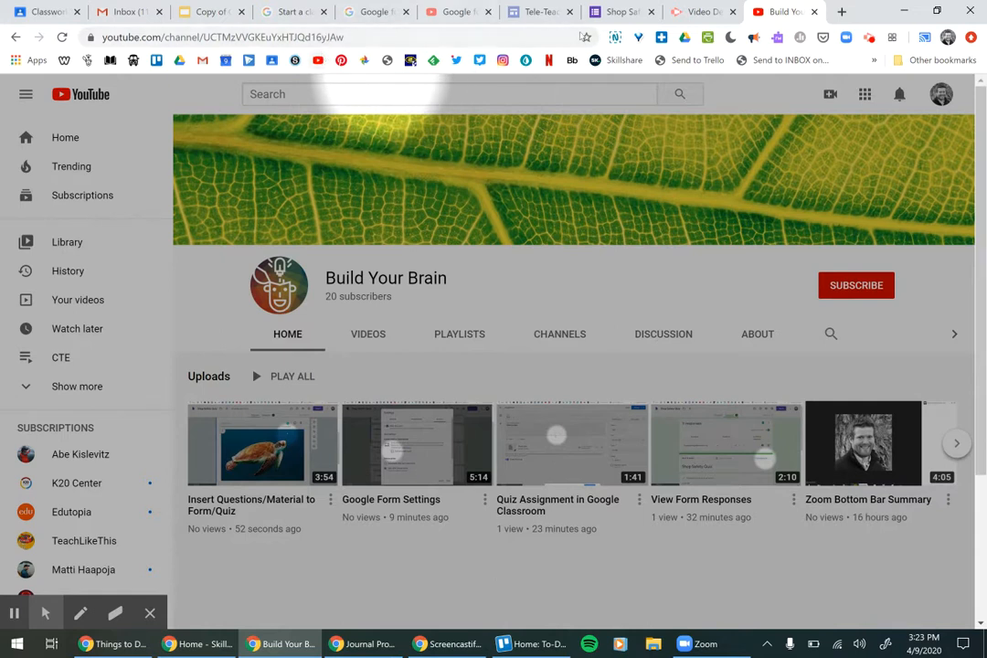
mouse_move(585, 37)
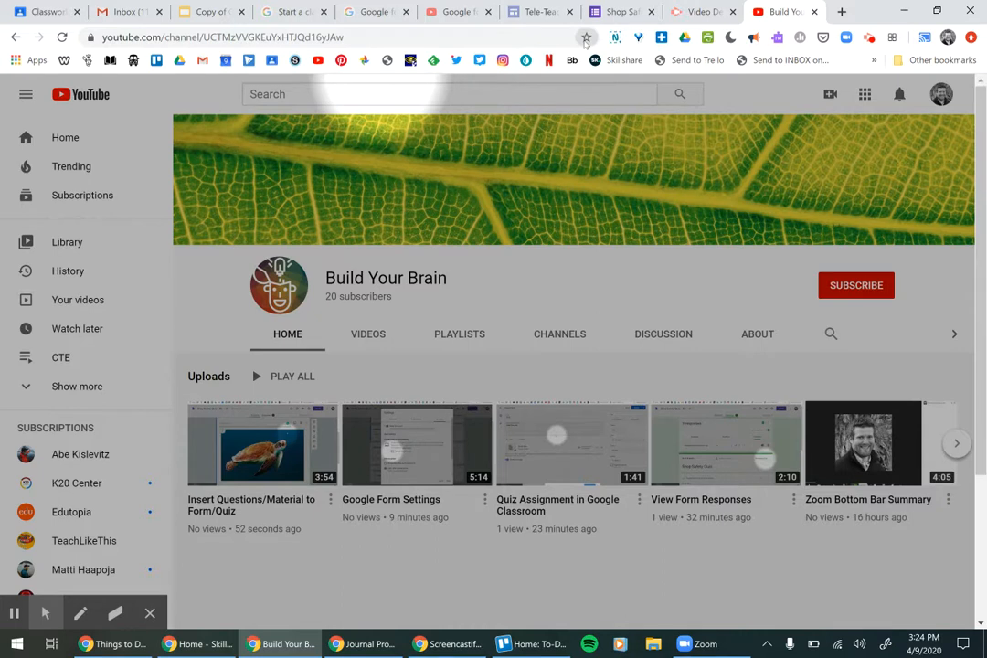
mouse_move(584, 36)
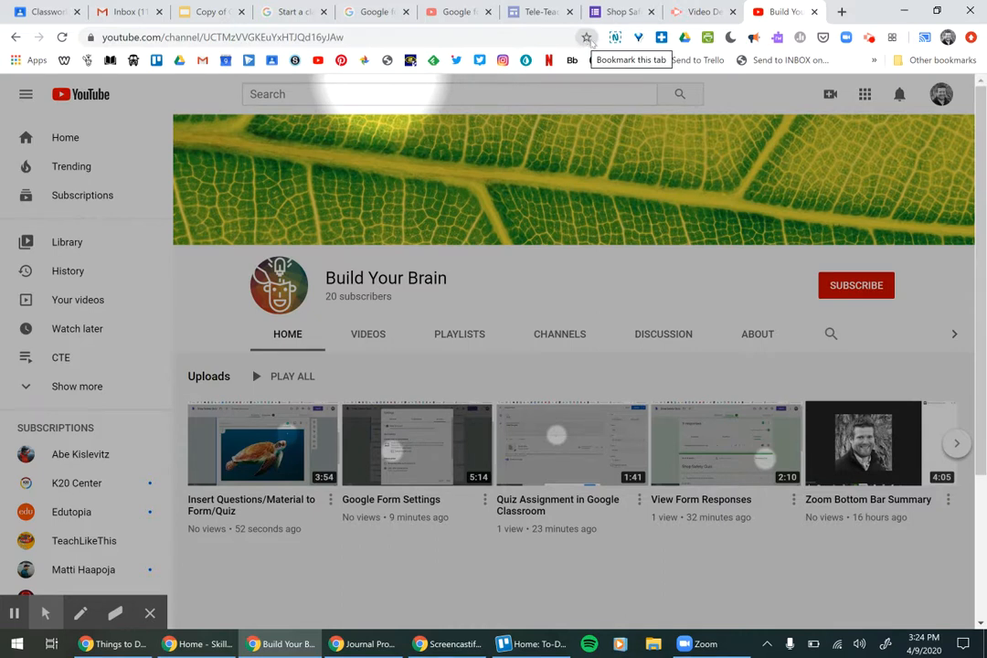
Bookmark the Build Your Brain YouTube page as 'Classroom' on the bookmarks bar.
click(585, 36)
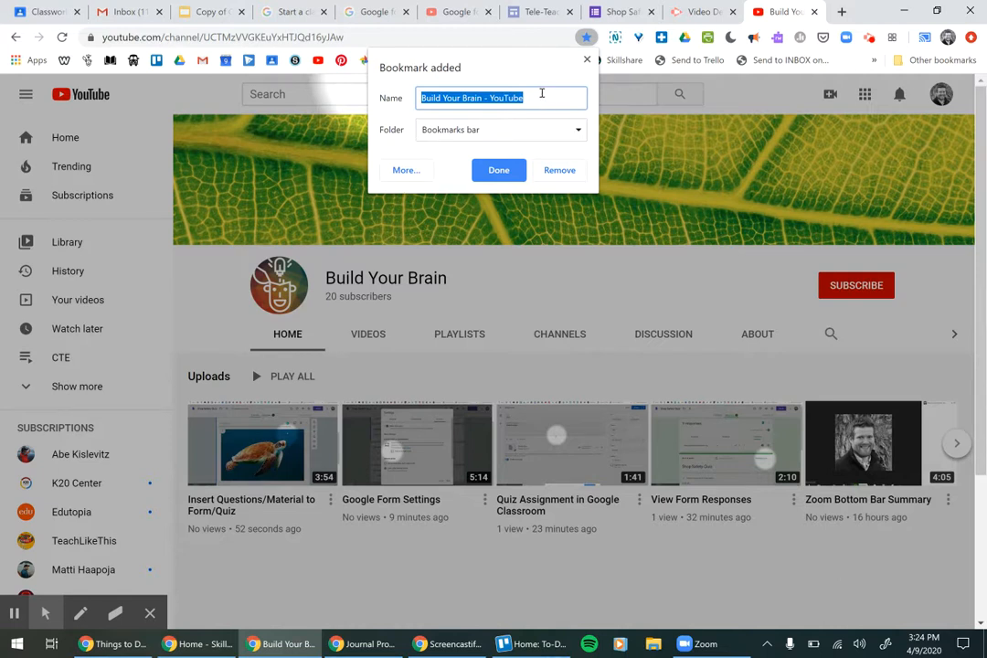
text(Gmail)
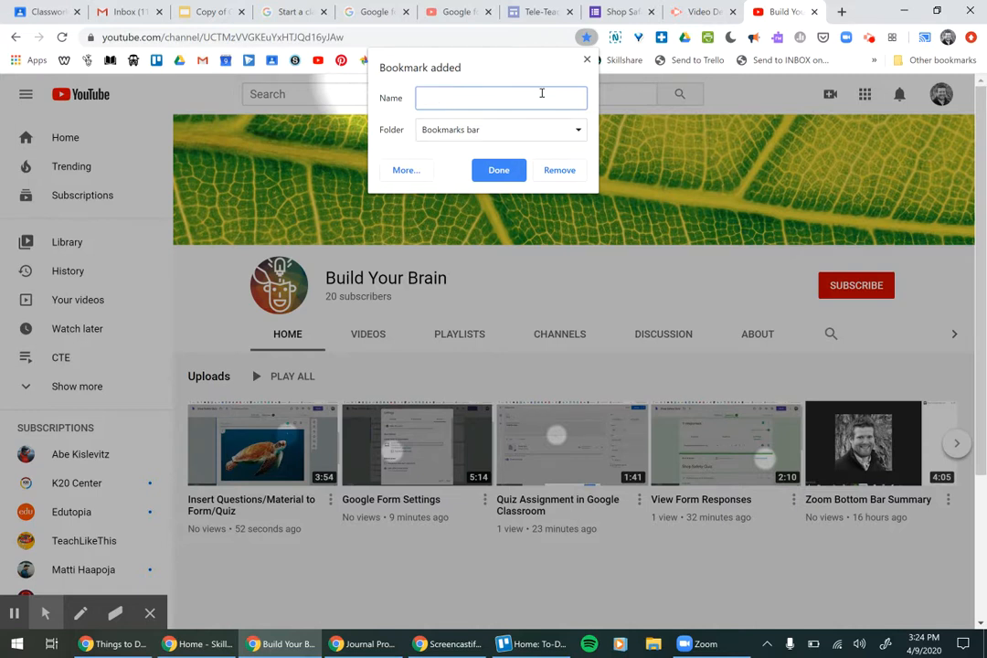
text(Classroom)
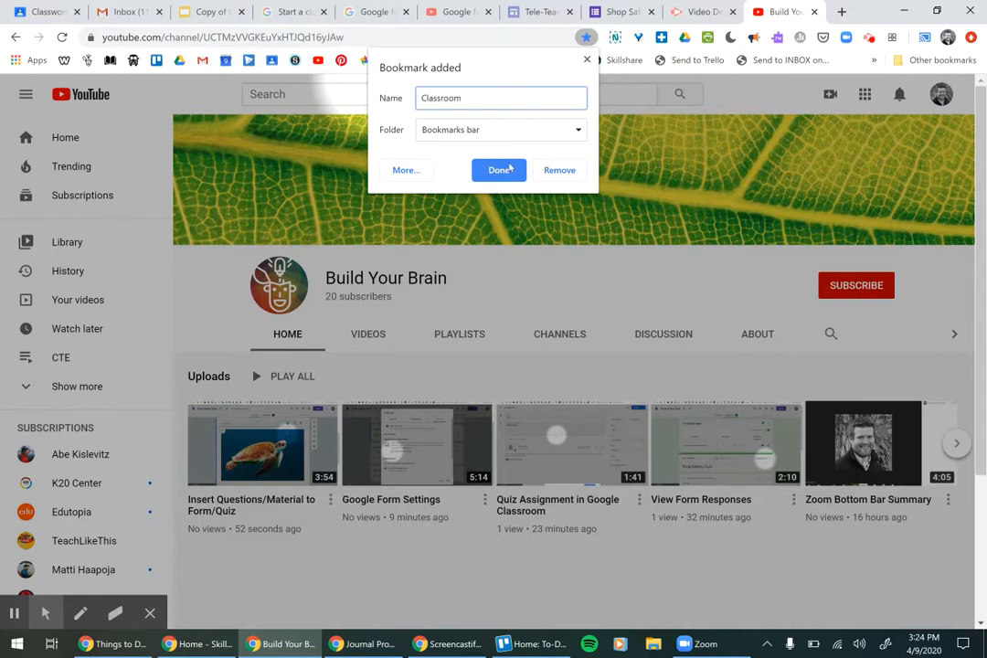
click(499, 170)
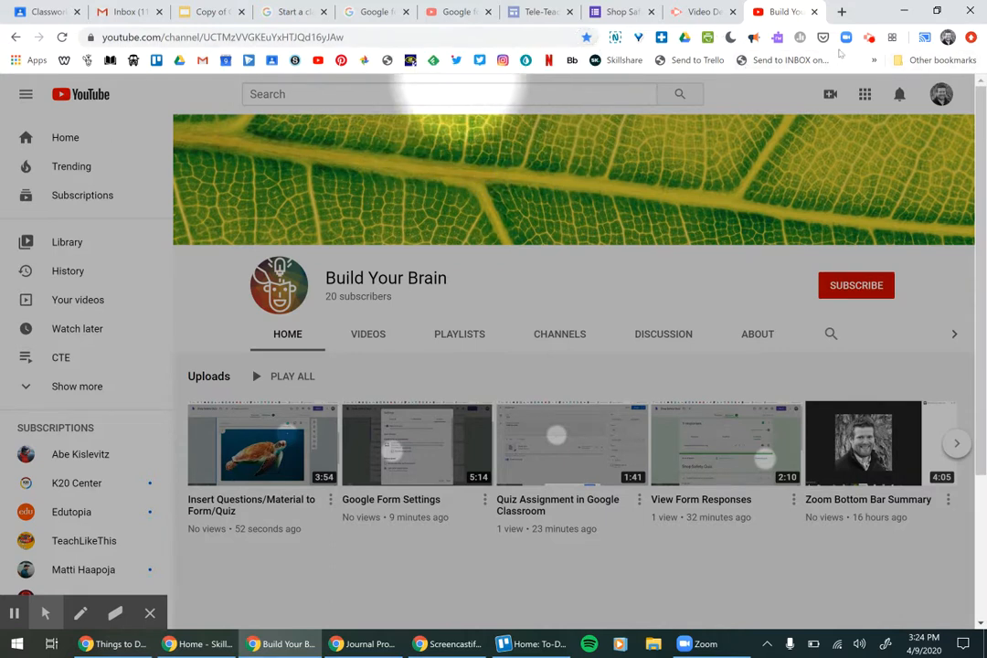
click(874, 59)
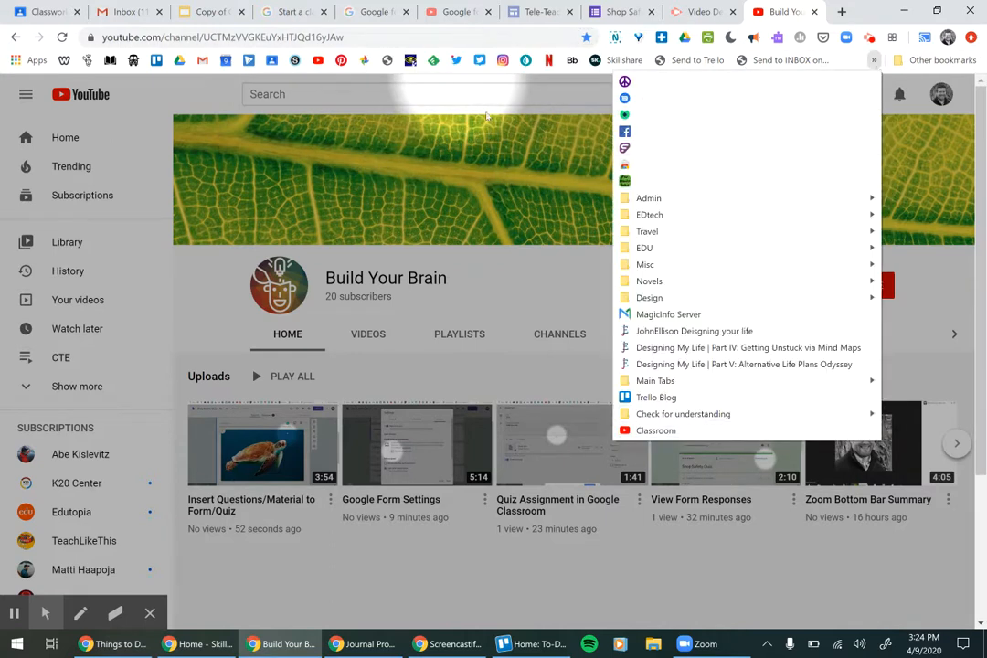
click(448, 93)
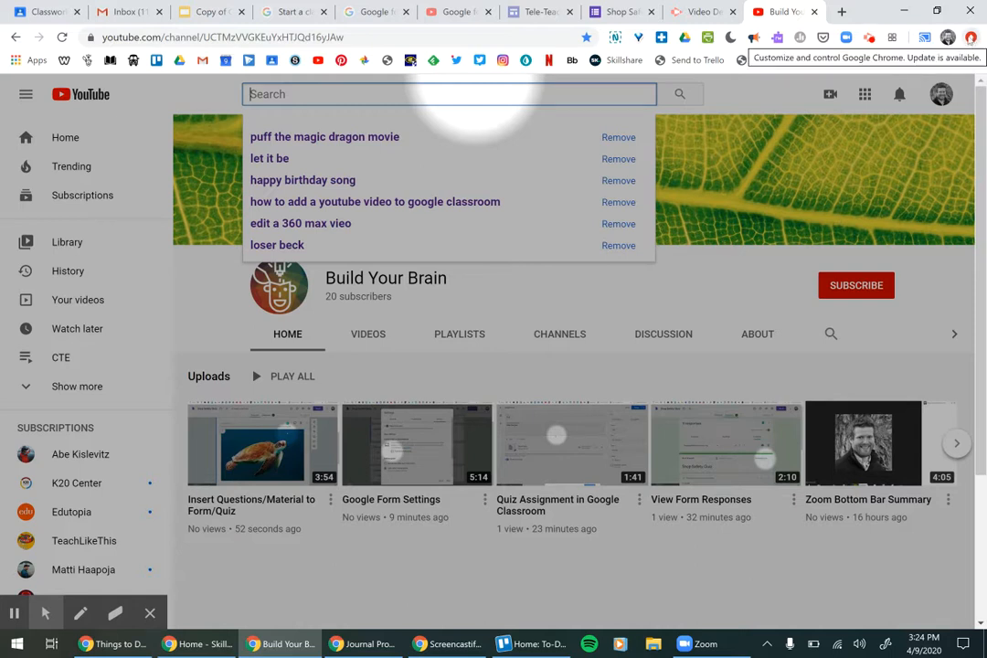
click(971, 37)
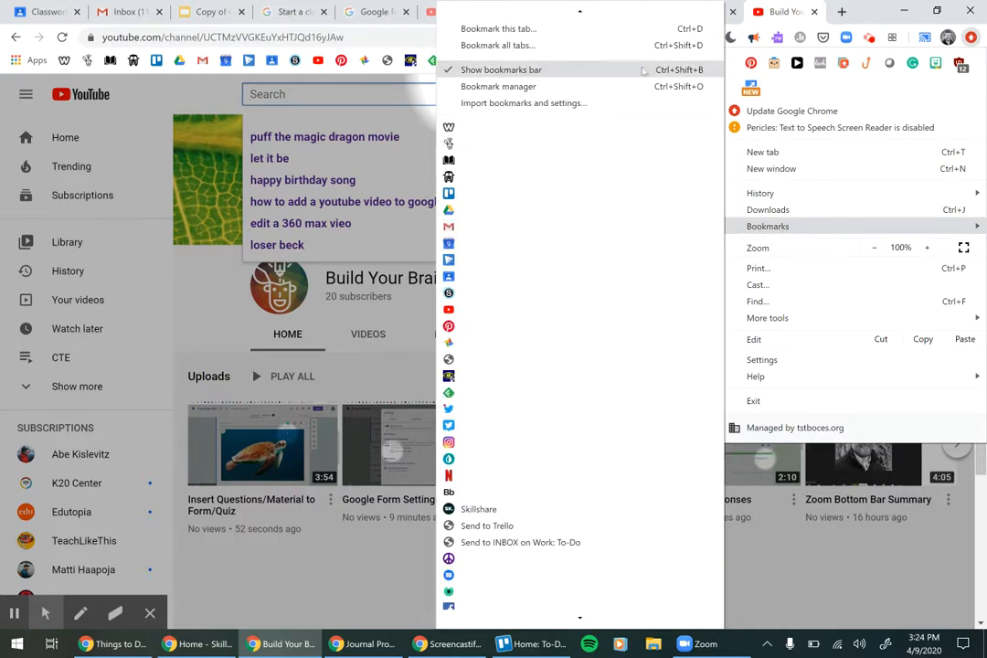
mouse_move(640, 69)
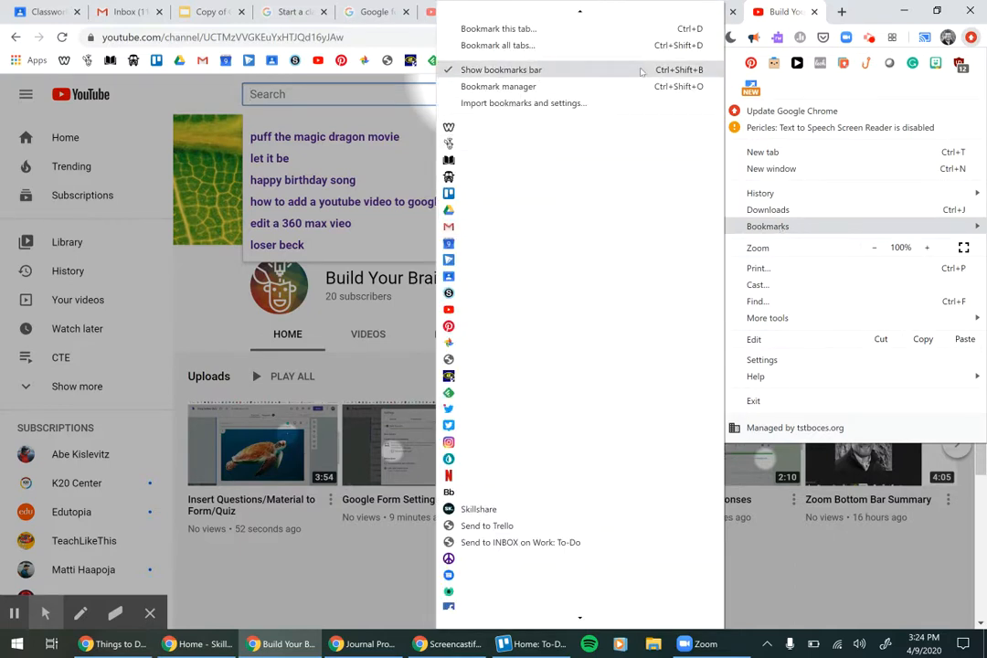
click(501, 70)
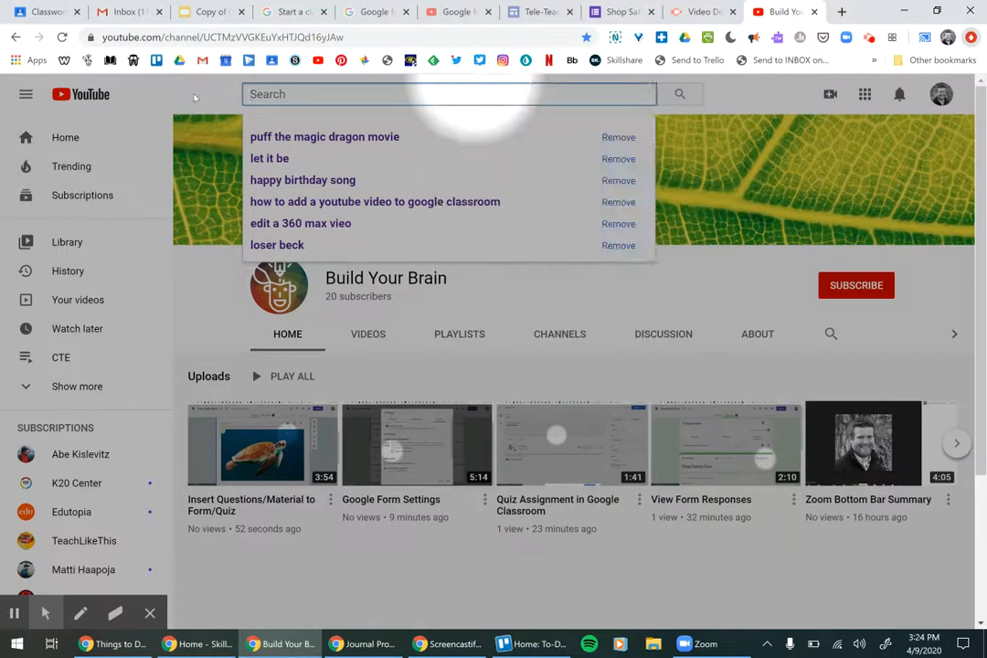